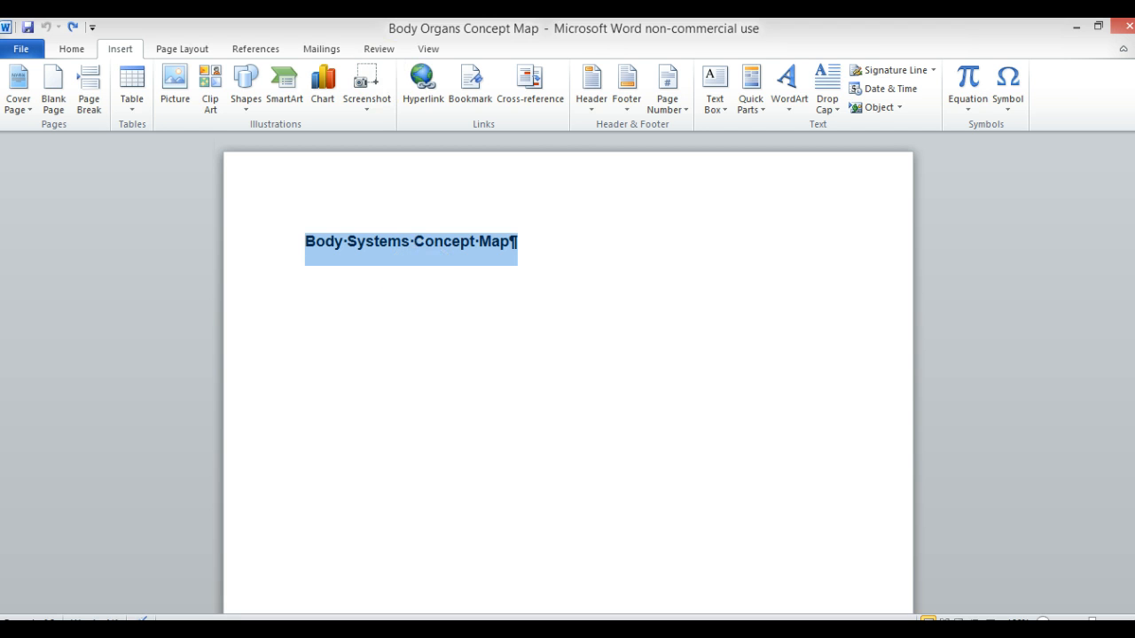
pyautogui.moveTo(709, 312)
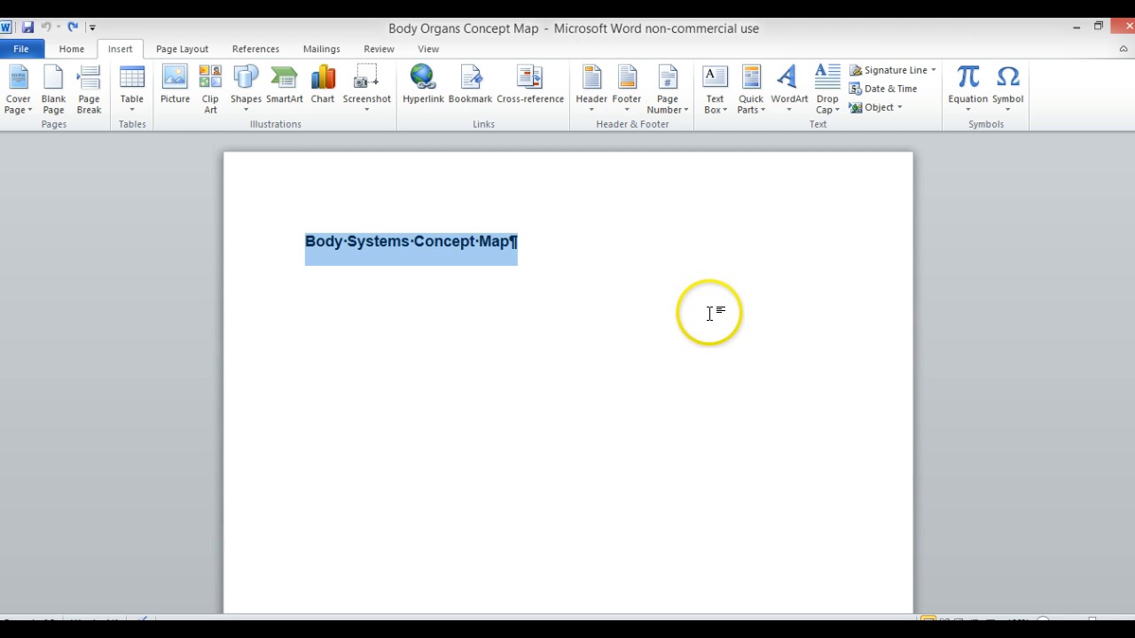
pyautogui.moveTo(553, 34)
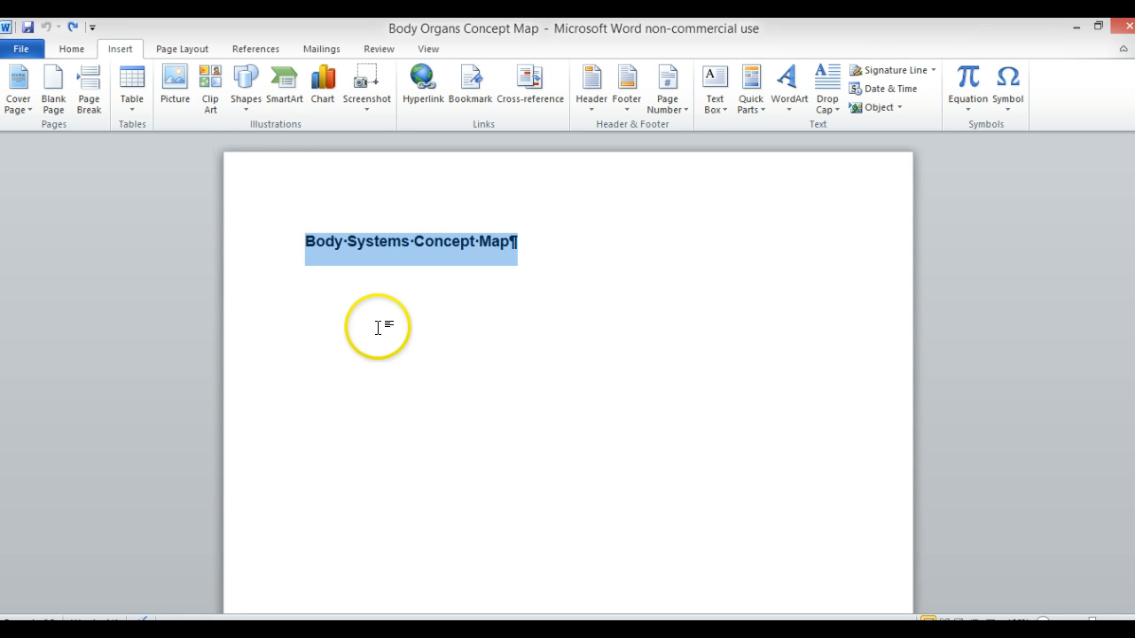
pyautogui.moveTo(365, 309)
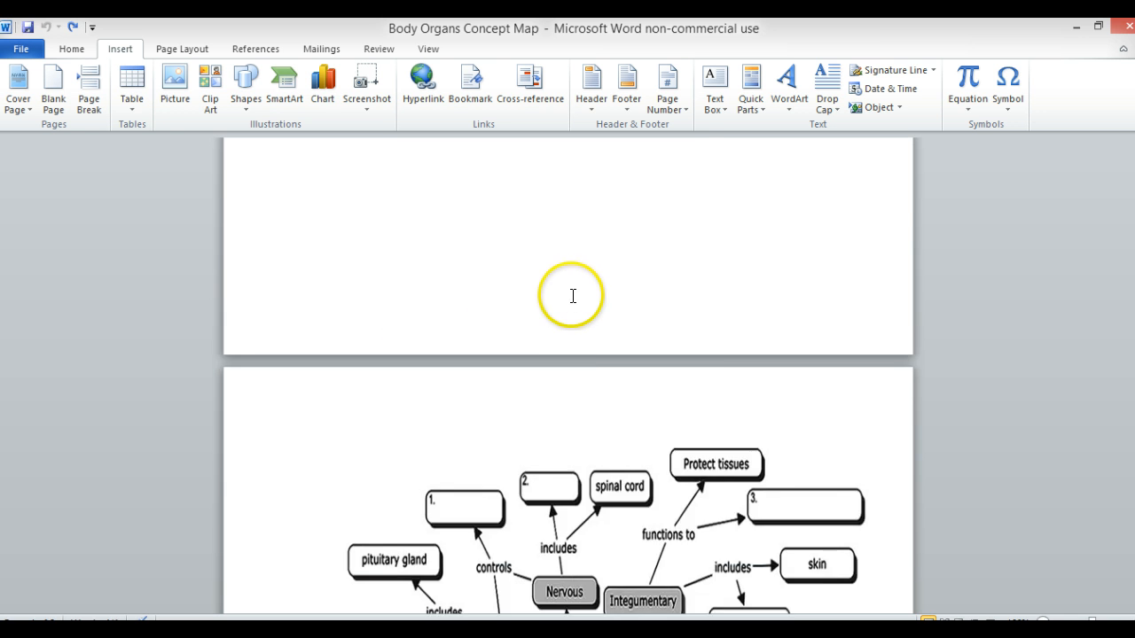
# Step: Draw a text box over blank 2 of the concept map and fill it with 'Brain'
pyautogui.scroll(-3)
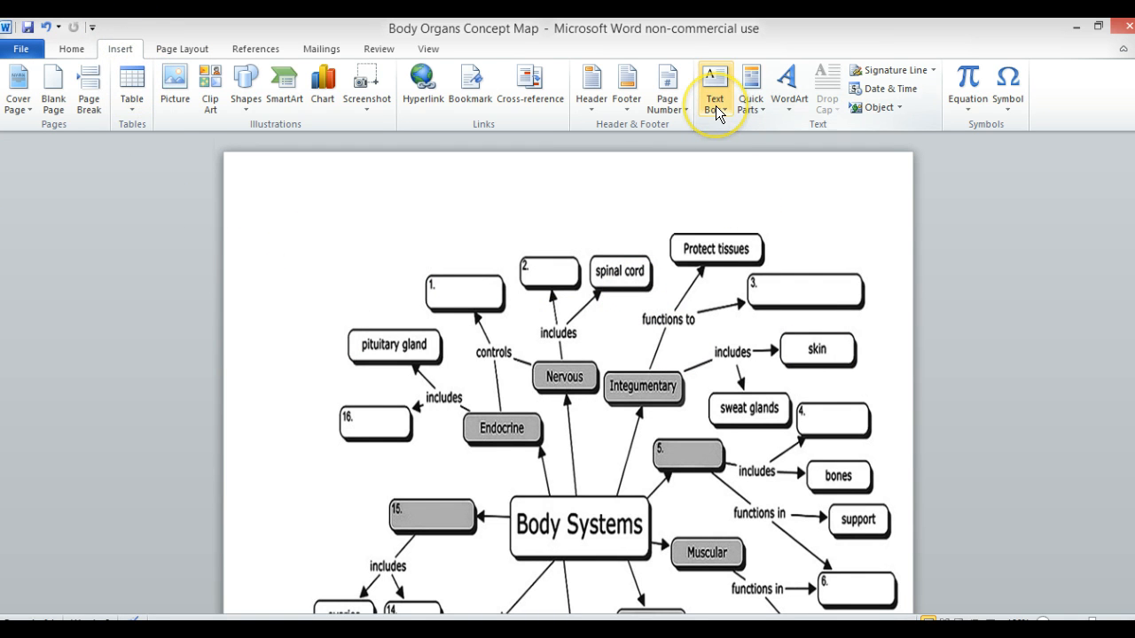
pyautogui.click(714, 85)
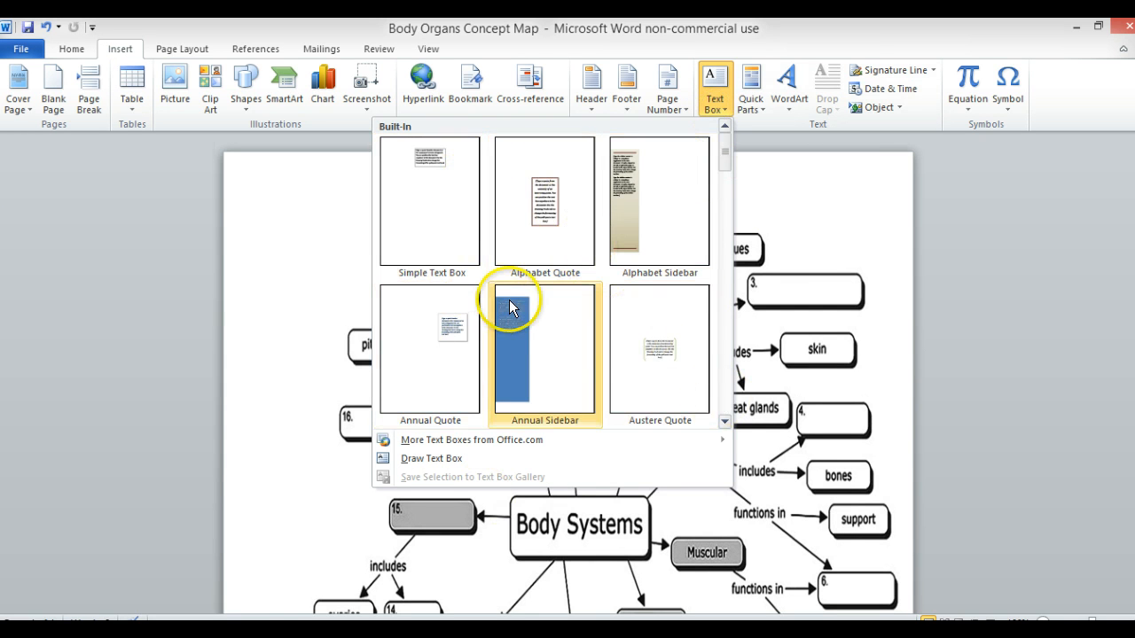
pyautogui.moveTo(454, 458)
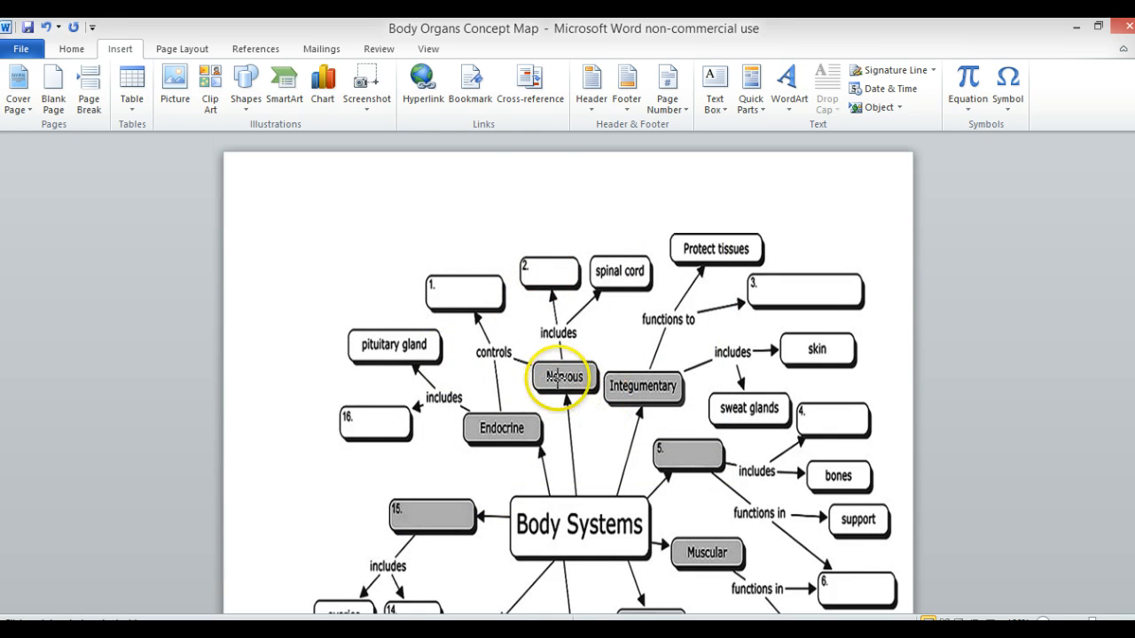
pyautogui.scroll(-3)
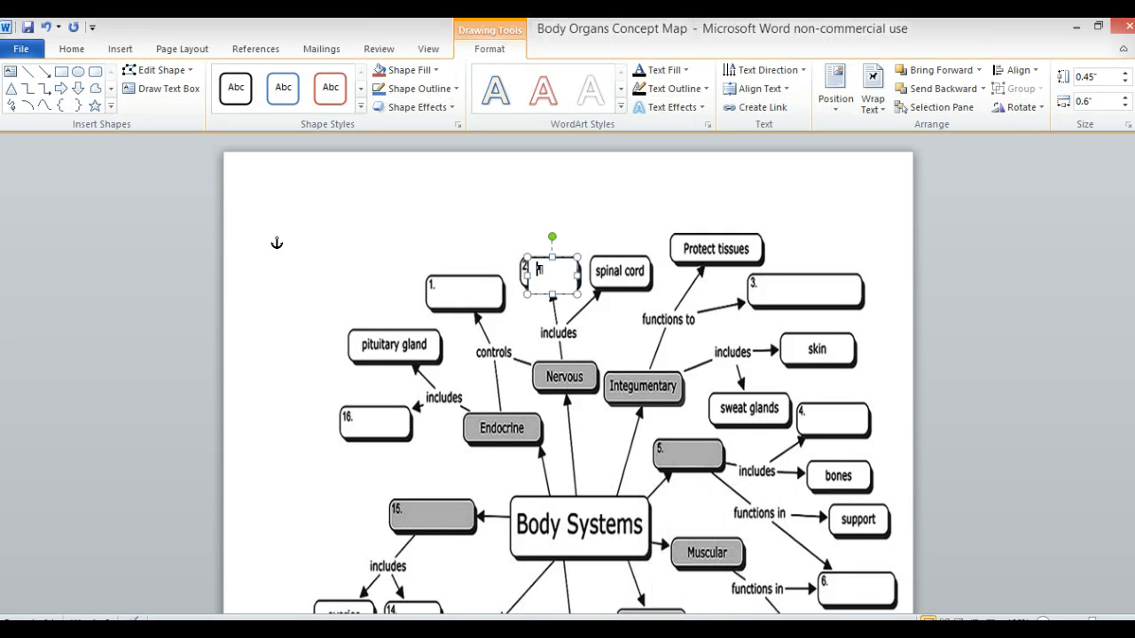
pyautogui.write('Brain')
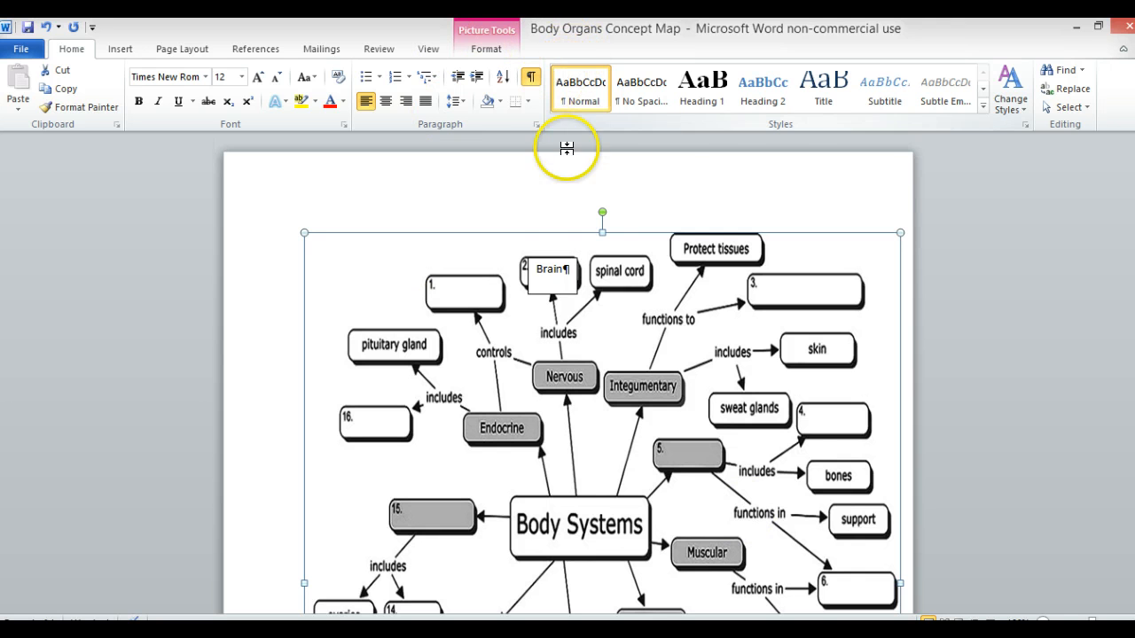
pyautogui.moveTo(553, 316)
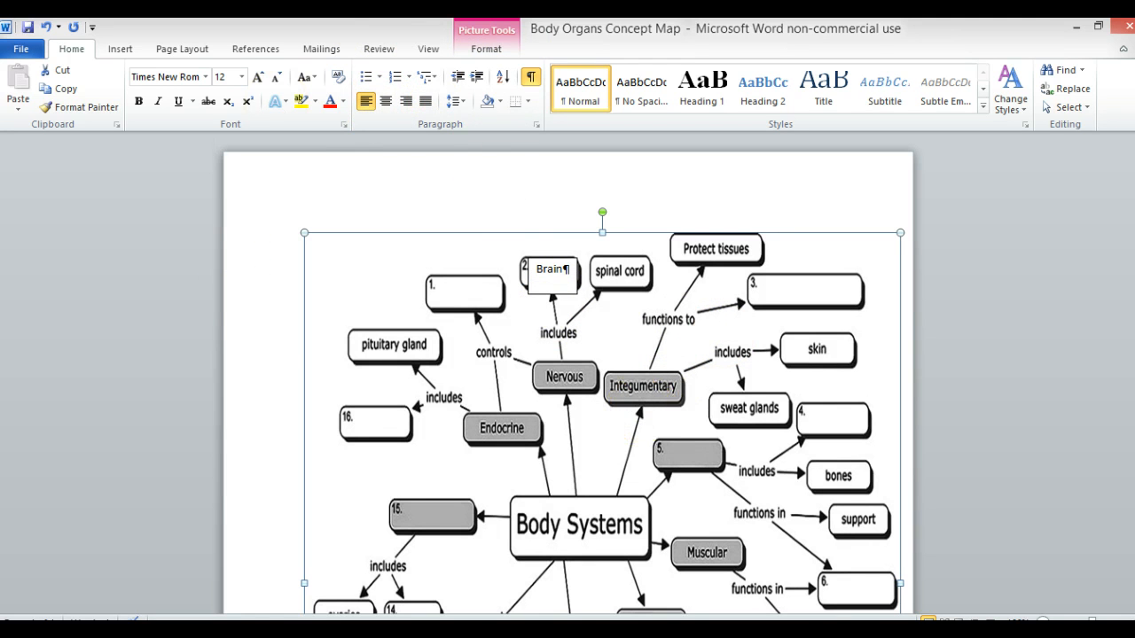
pyautogui.moveTo(298, 57)
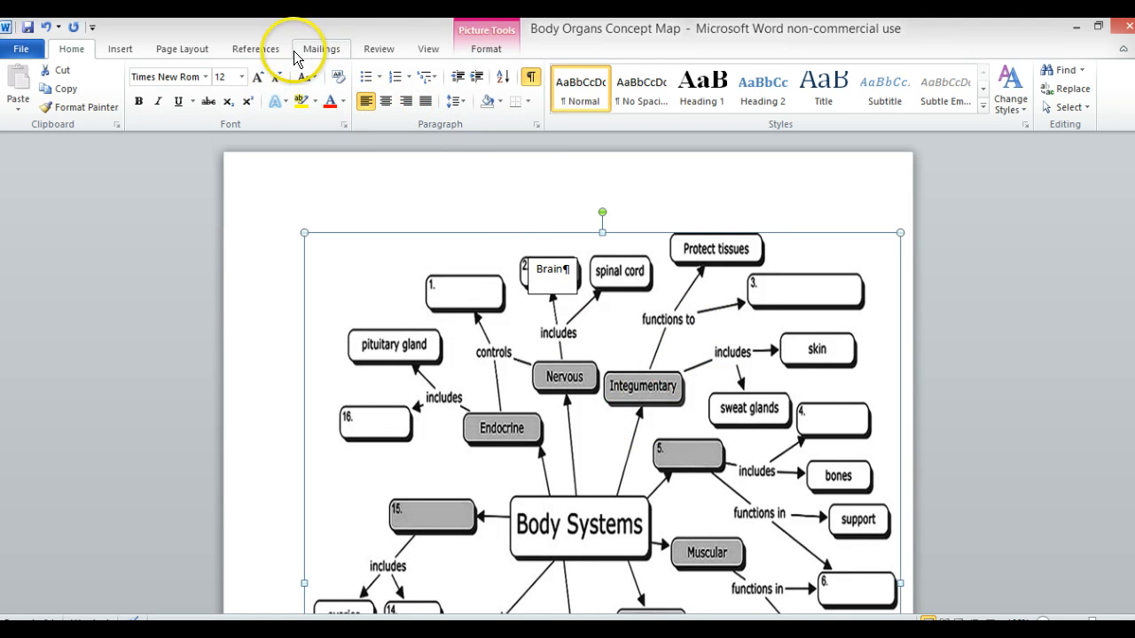
pyautogui.moveTo(642, 32)
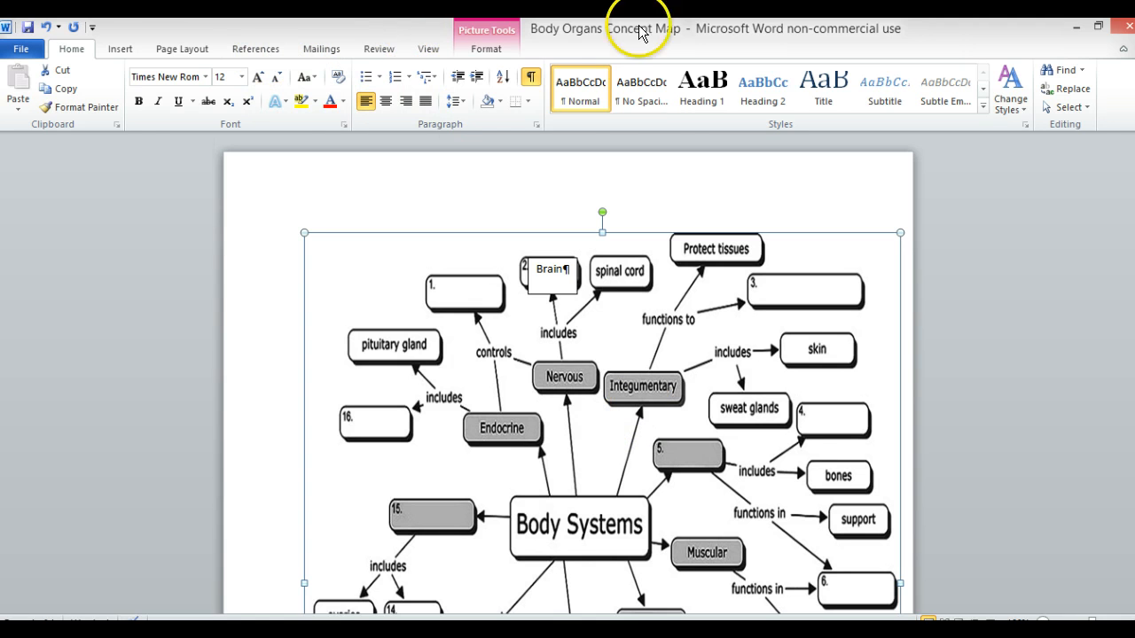
# Step: Draw a text box over blank 3 and fill it with 'Regulate Temperature'
pyautogui.click(121, 50)
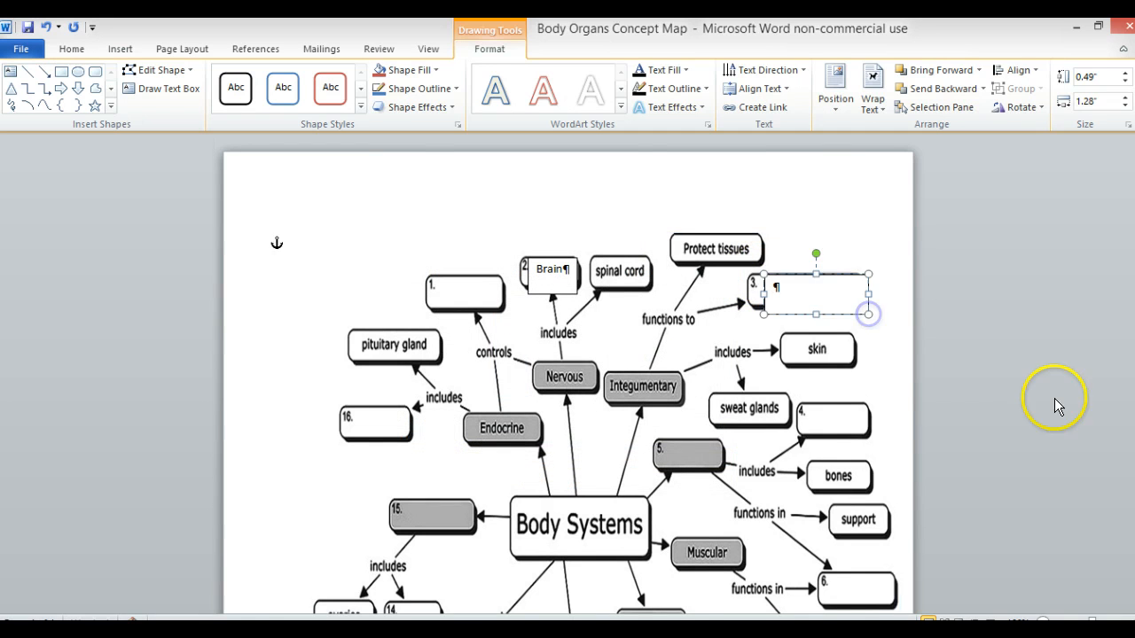
pyautogui.scroll(-3)
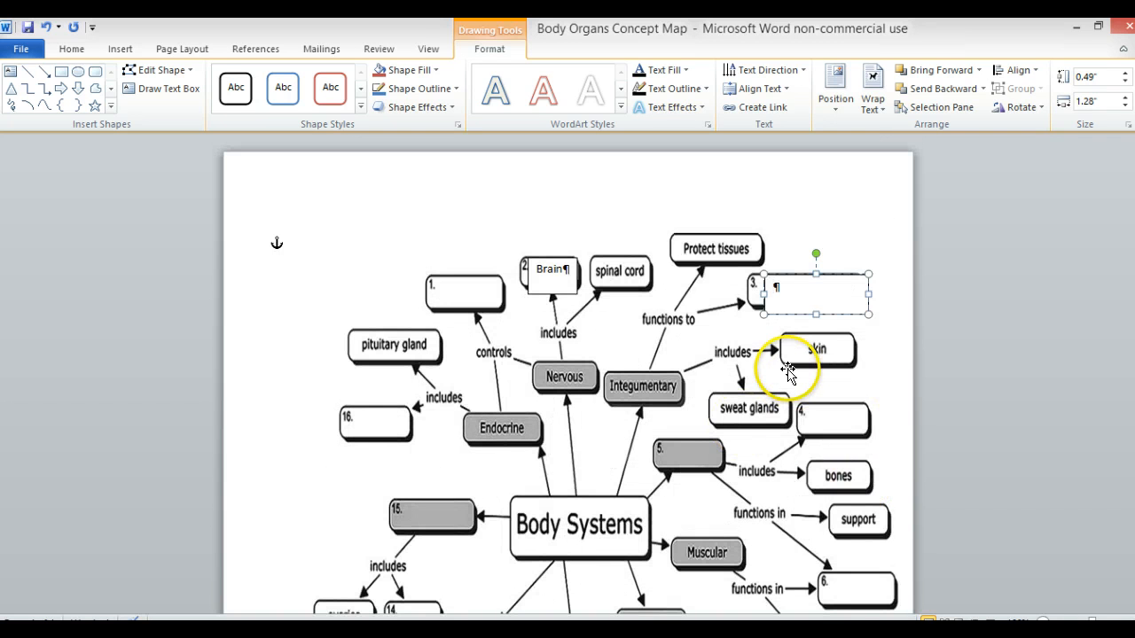
pyautogui.write('Regulate Temperature')
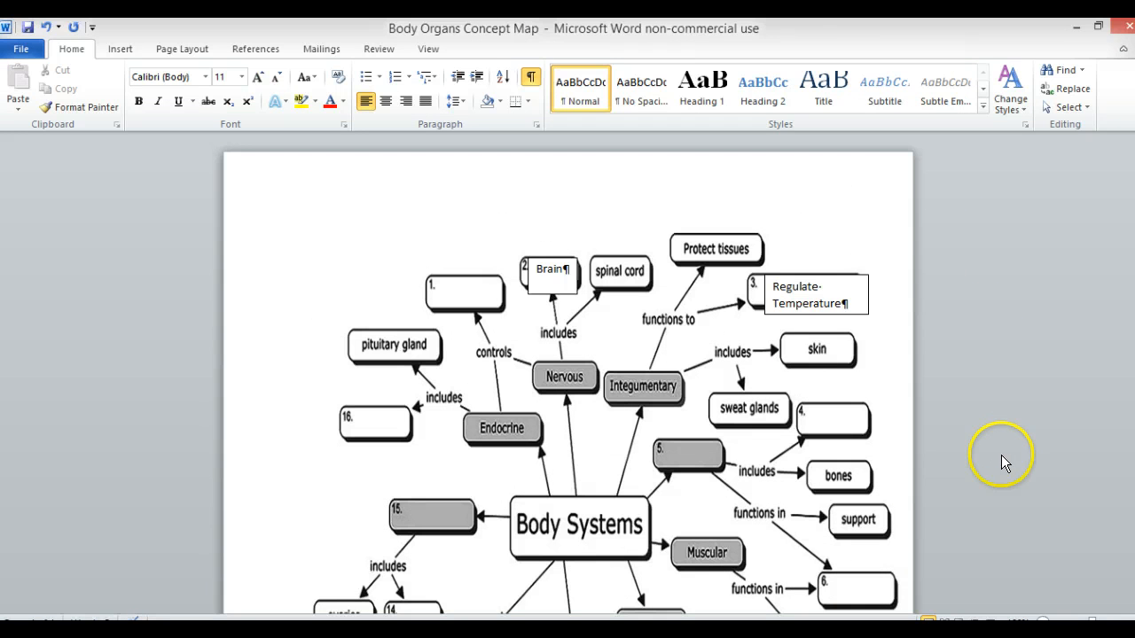
pyautogui.moveTo(908, 308)
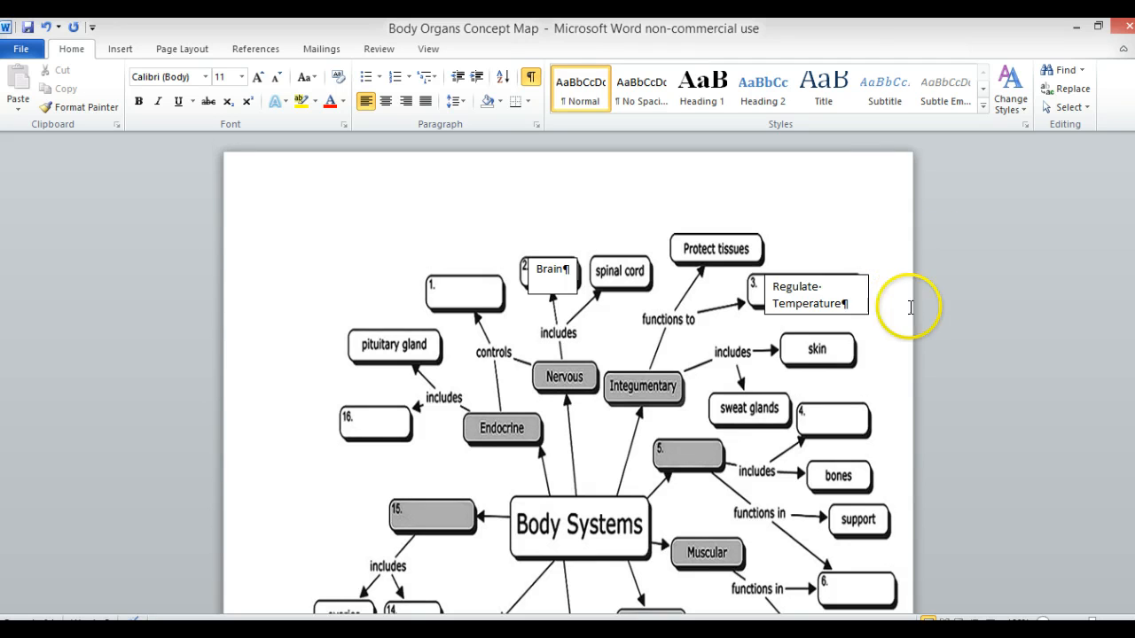
pyautogui.moveTo(940, 376)
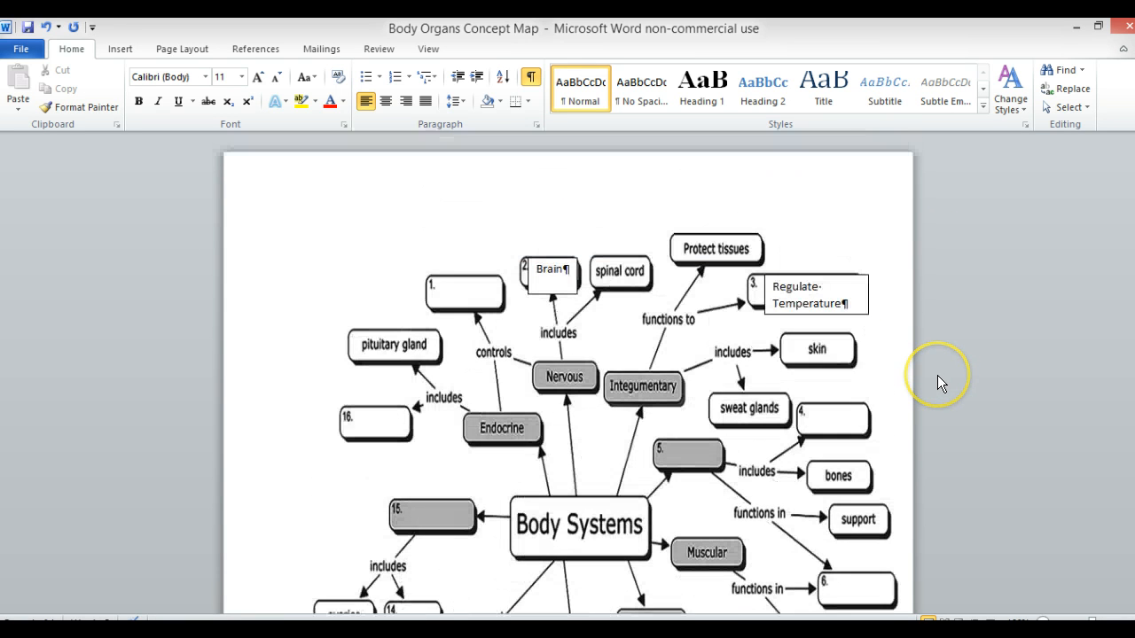
pyautogui.scroll(-3)
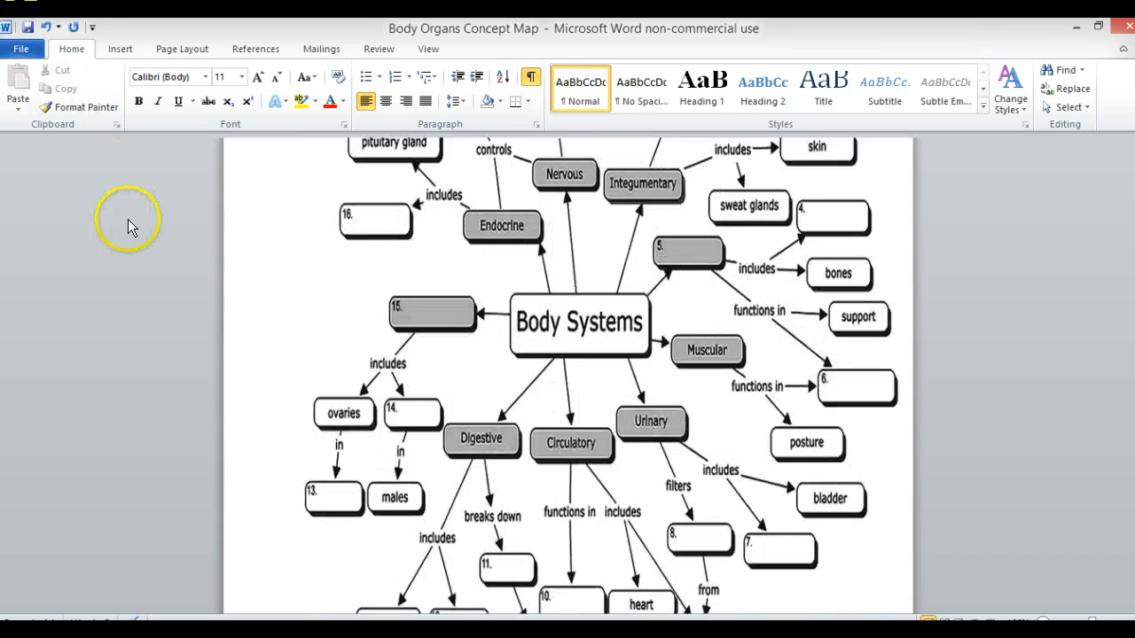
pyautogui.scroll(-3)
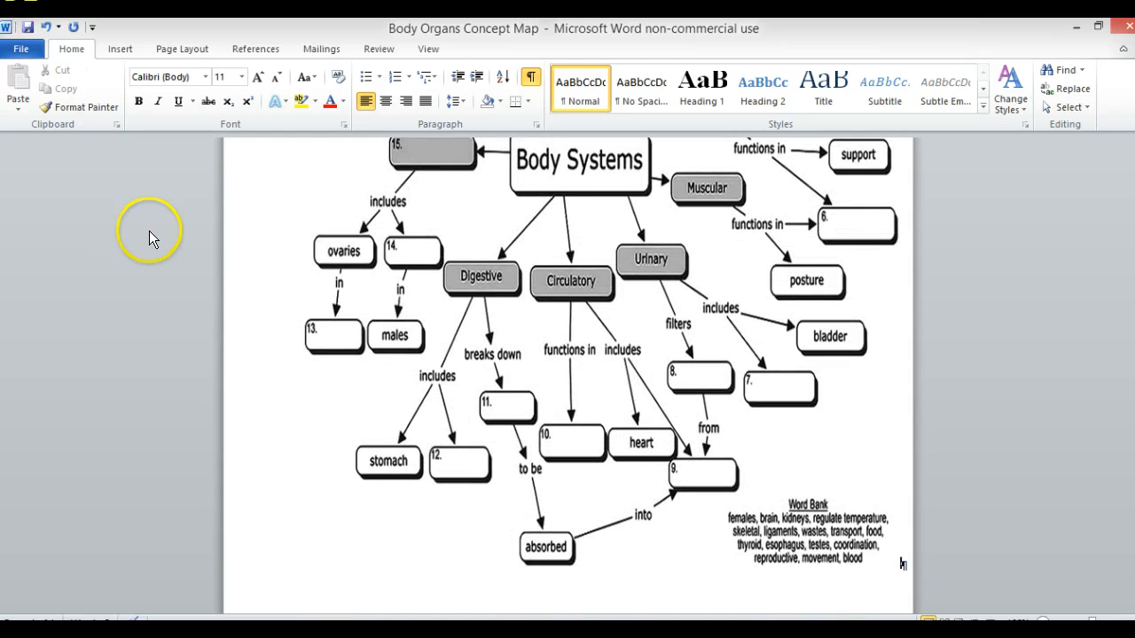
pyautogui.moveTo(211, 273)
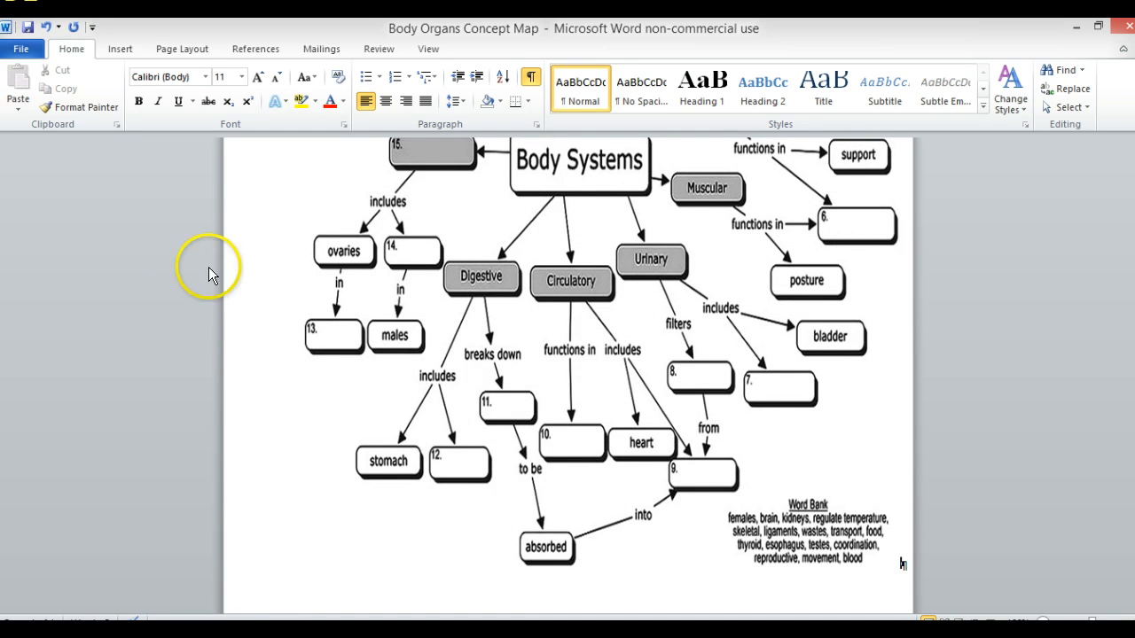
pyautogui.moveTo(88, 620)
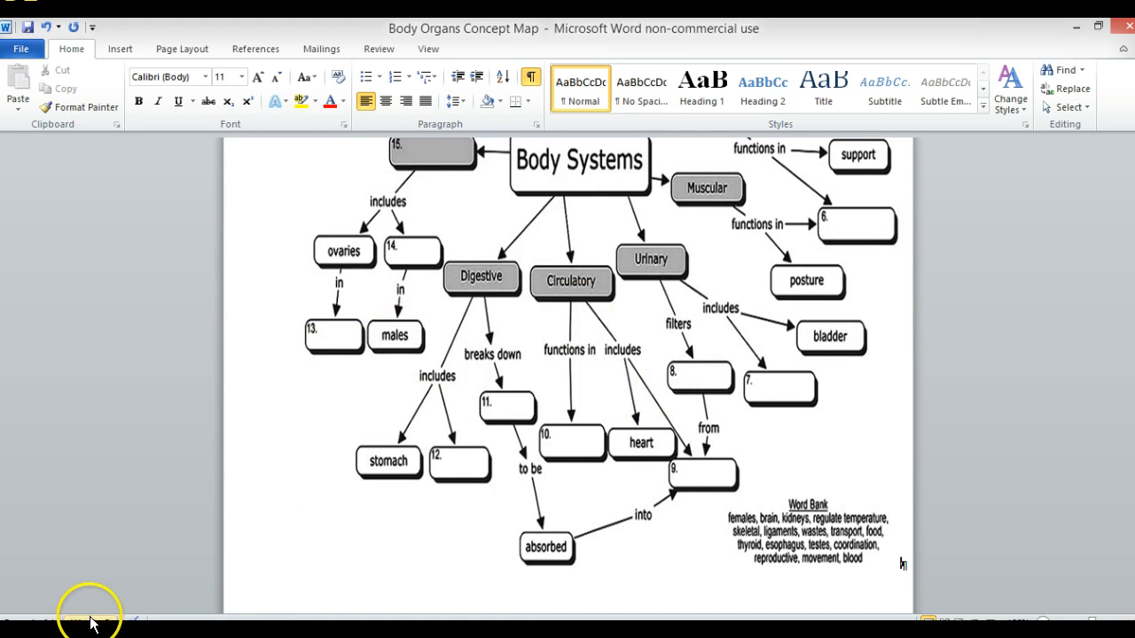